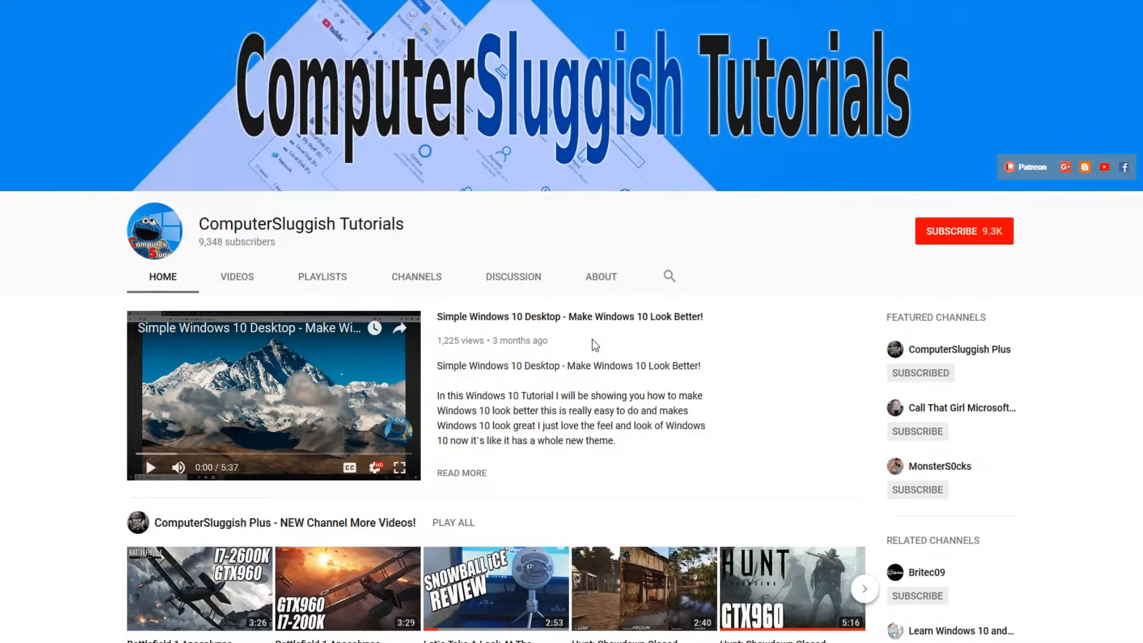
pyautogui.moveTo(653, 351)
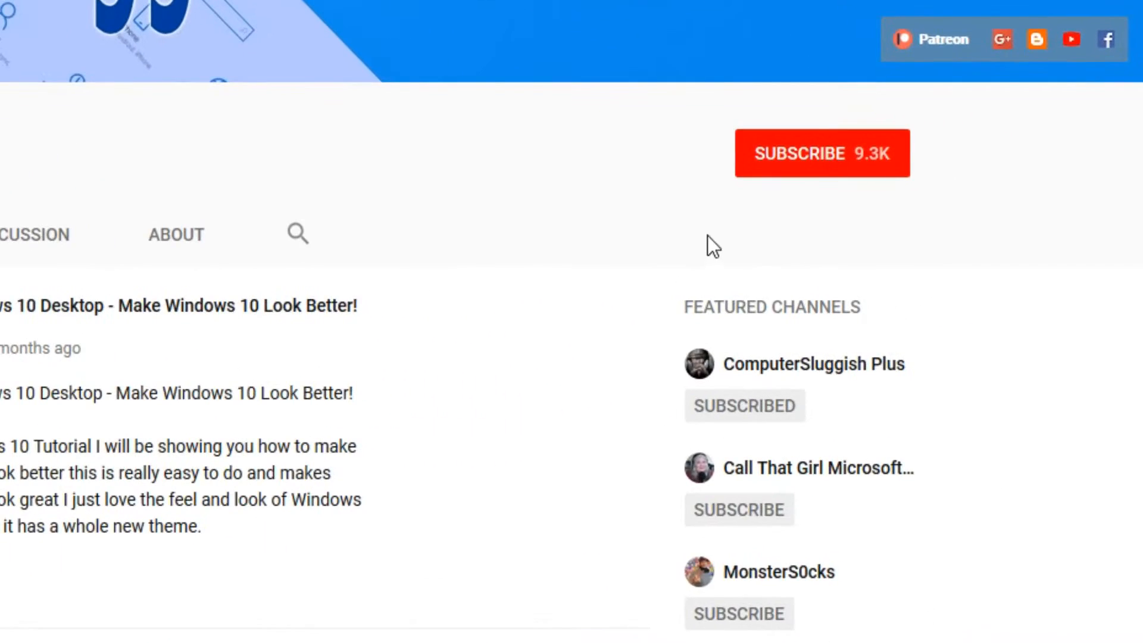
pyautogui.moveTo(812, 171)
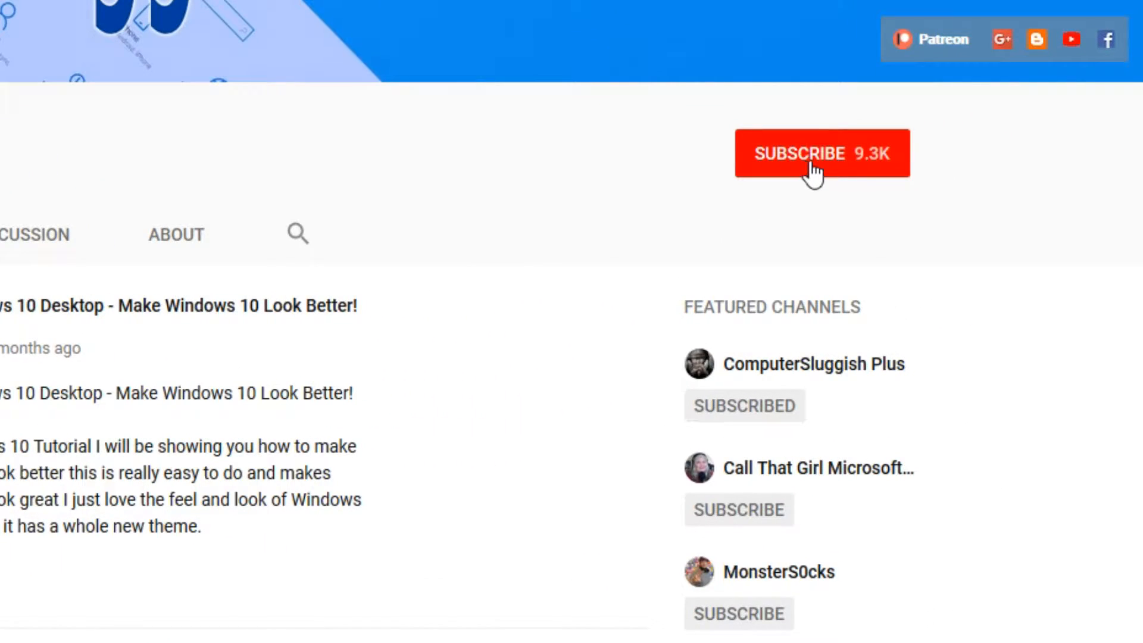
# - Subscribe to the ComputerSluggish Tutorials YouTube channel
pyautogui.click(821, 153)
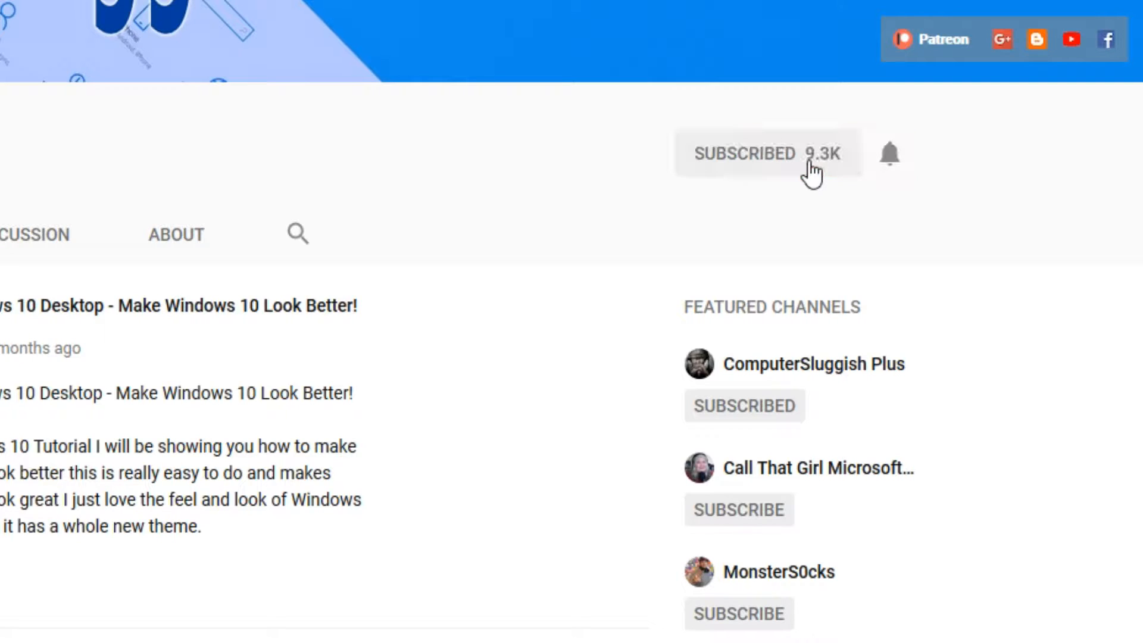
pyautogui.moveTo(890, 154)
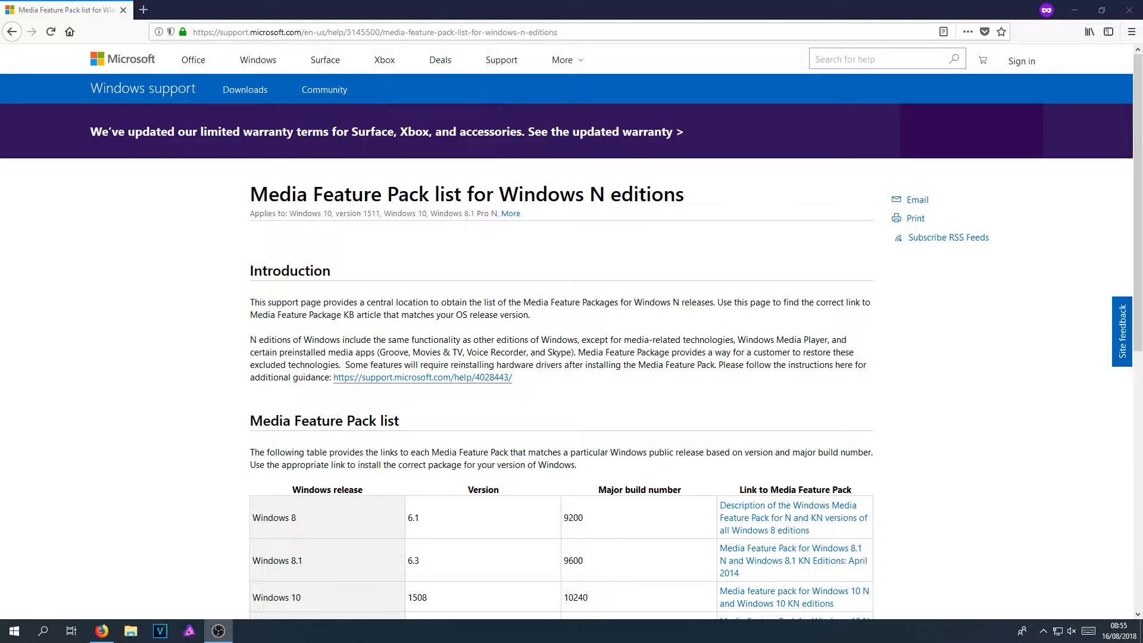
# - Scroll down to the Media Feature Pack list table for Windows N editions
pyautogui.scroll(-3)
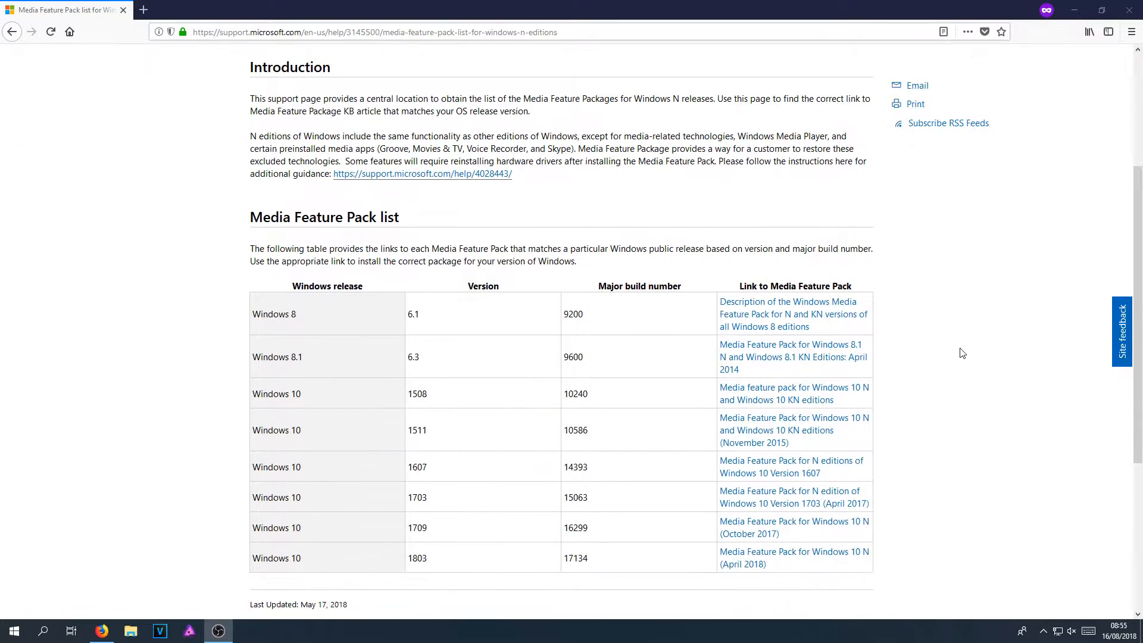
pyautogui.scroll(-3)
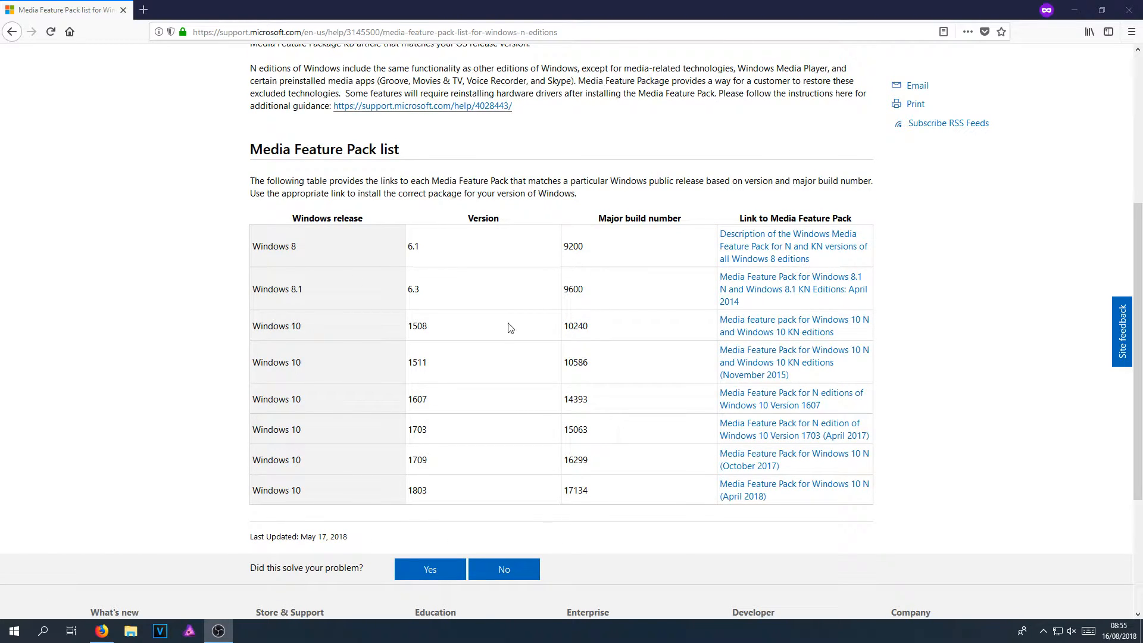
pyautogui.moveTo(373, 217)
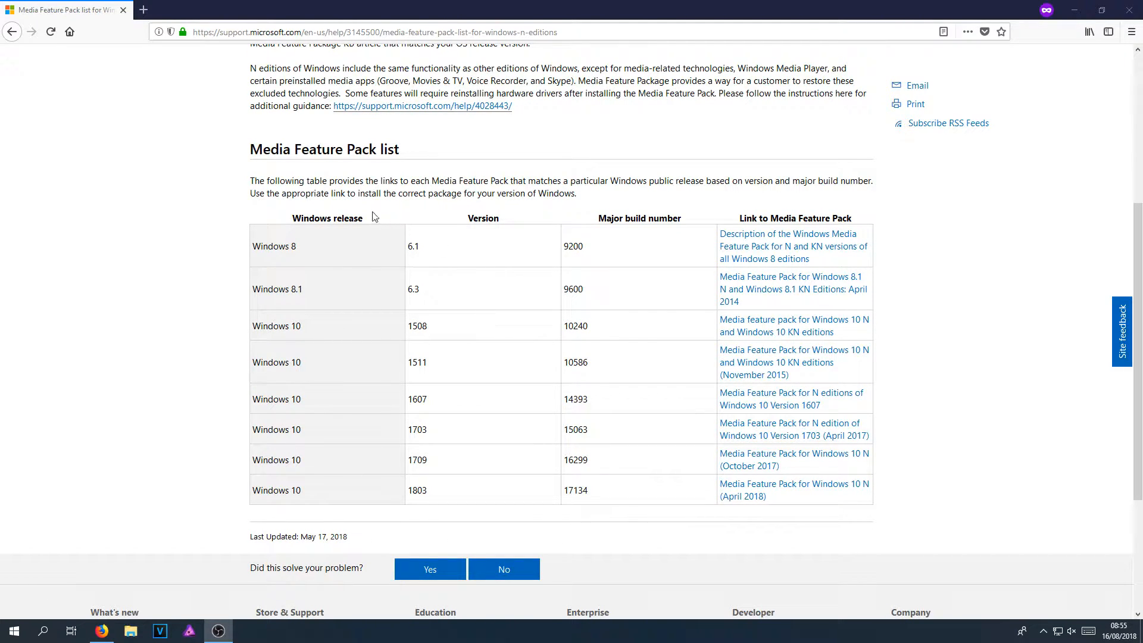
pyautogui.moveTo(347, 406)
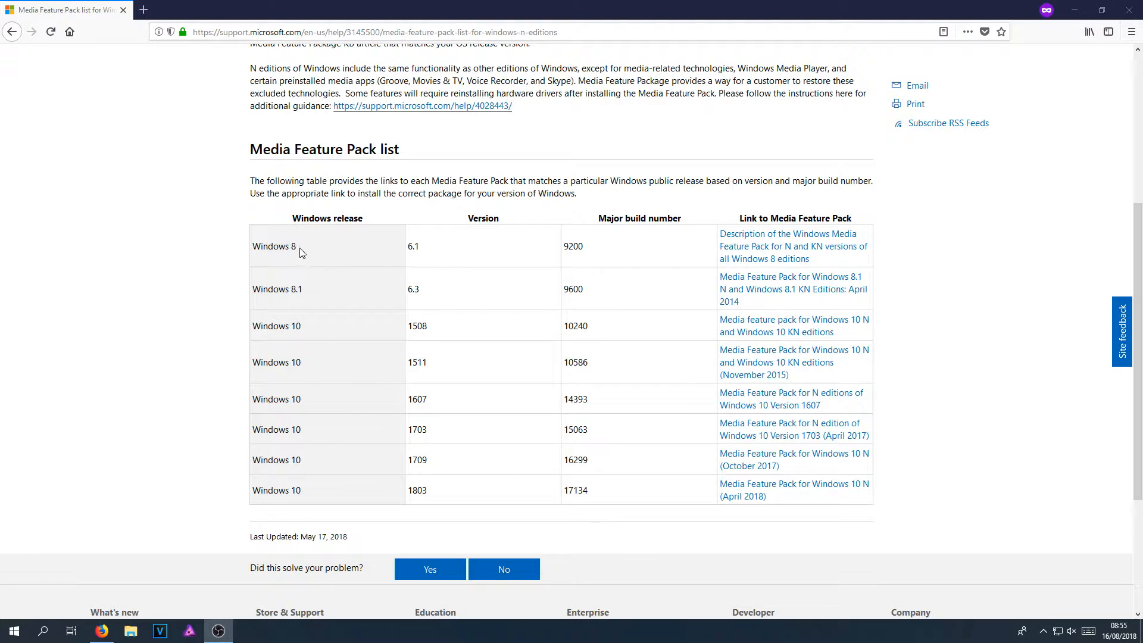
pyautogui.moveTo(329, 497)
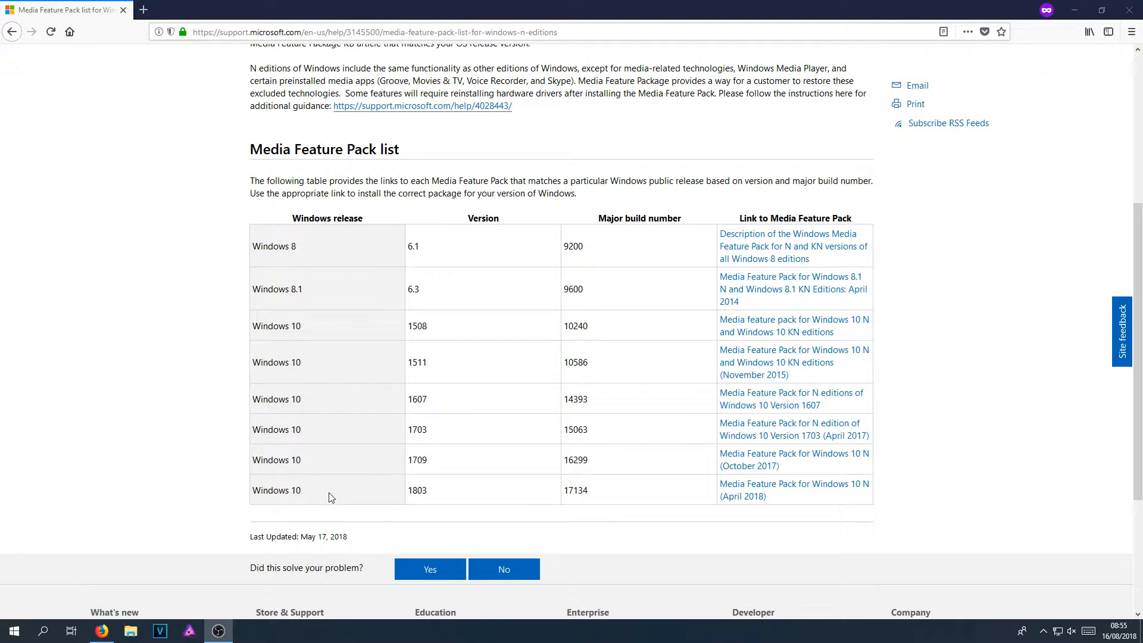
pyautogui.moveTo(647, 292)
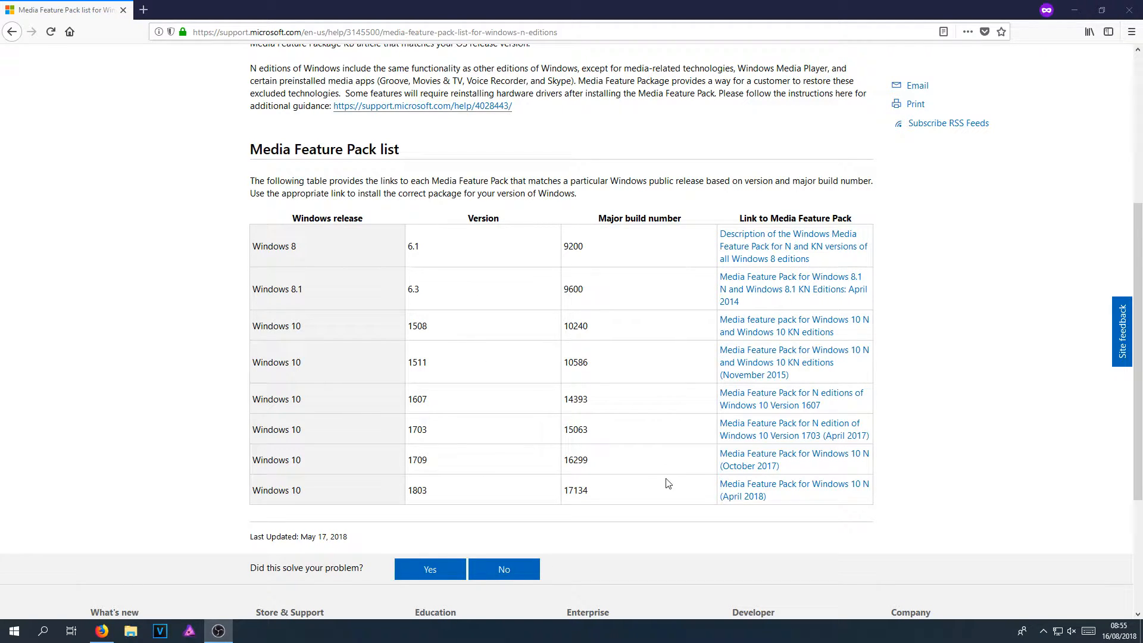
pyautogui.moveTo(671, 486)
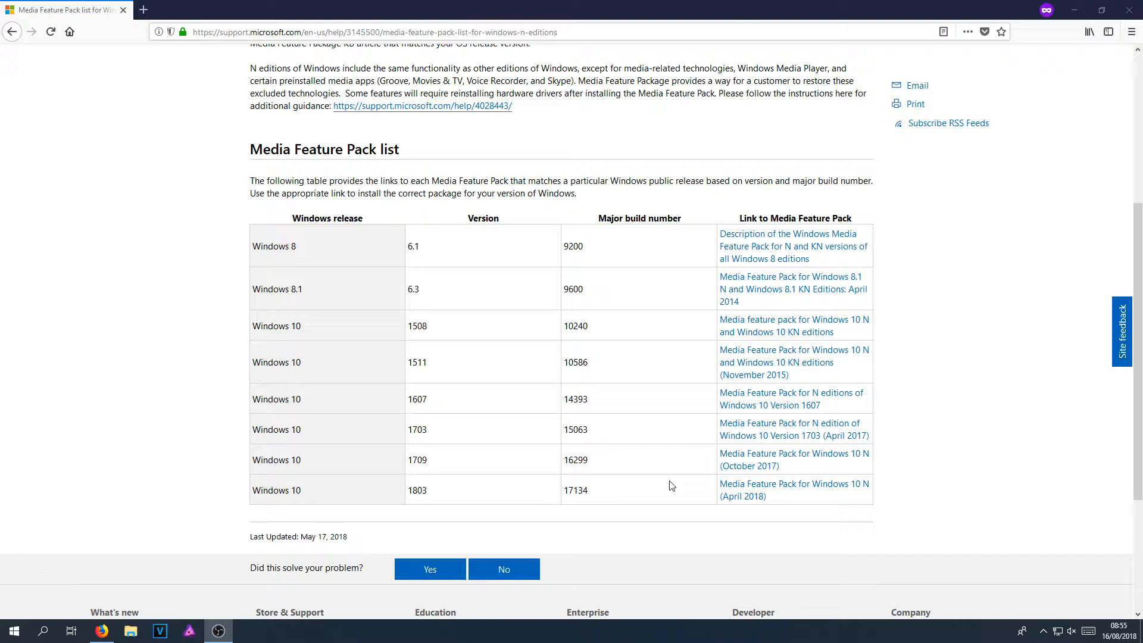
pyautogui.moveTo(671, 279)
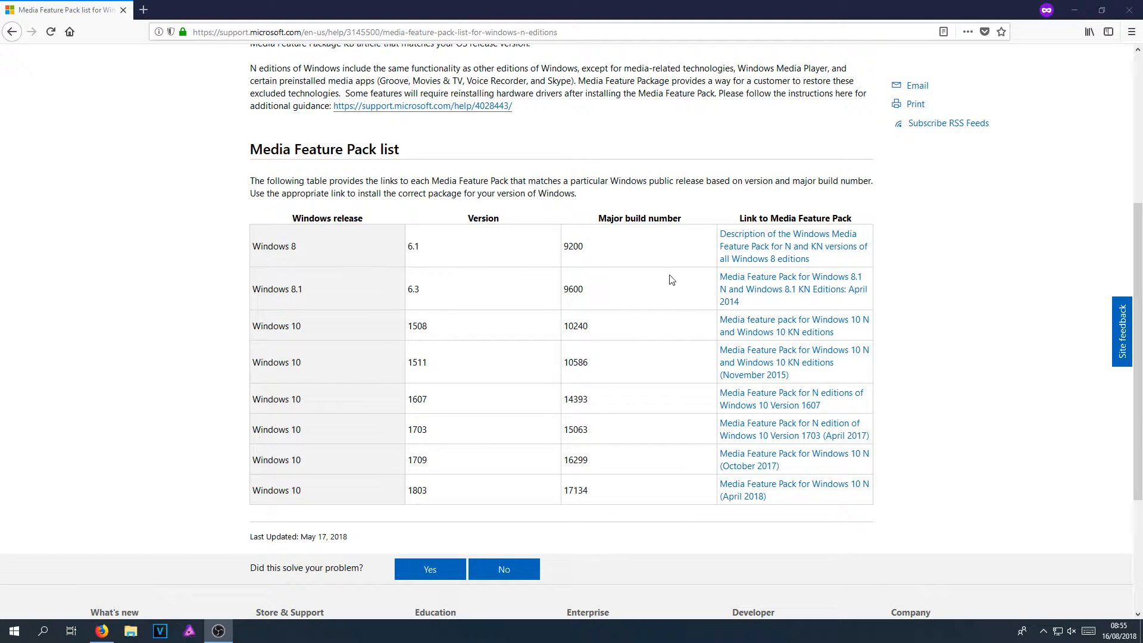
pyautogui.moveTo(655, 374)
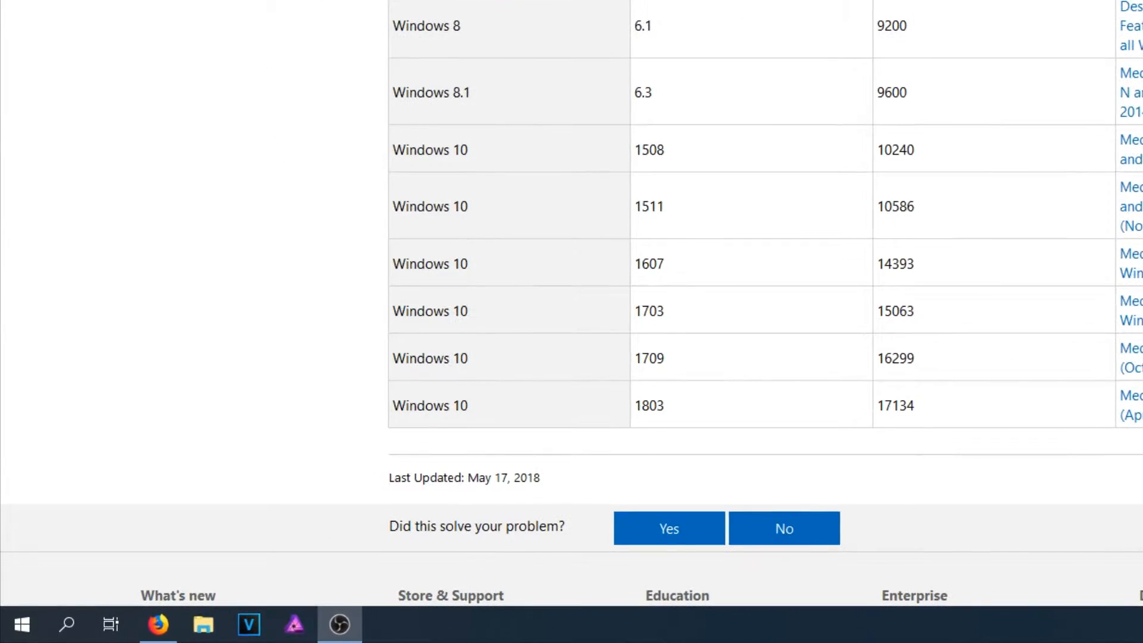
# - Run winver from Start to show Windows version 1803, build 17134.165
pyautogui.click(21, 625)
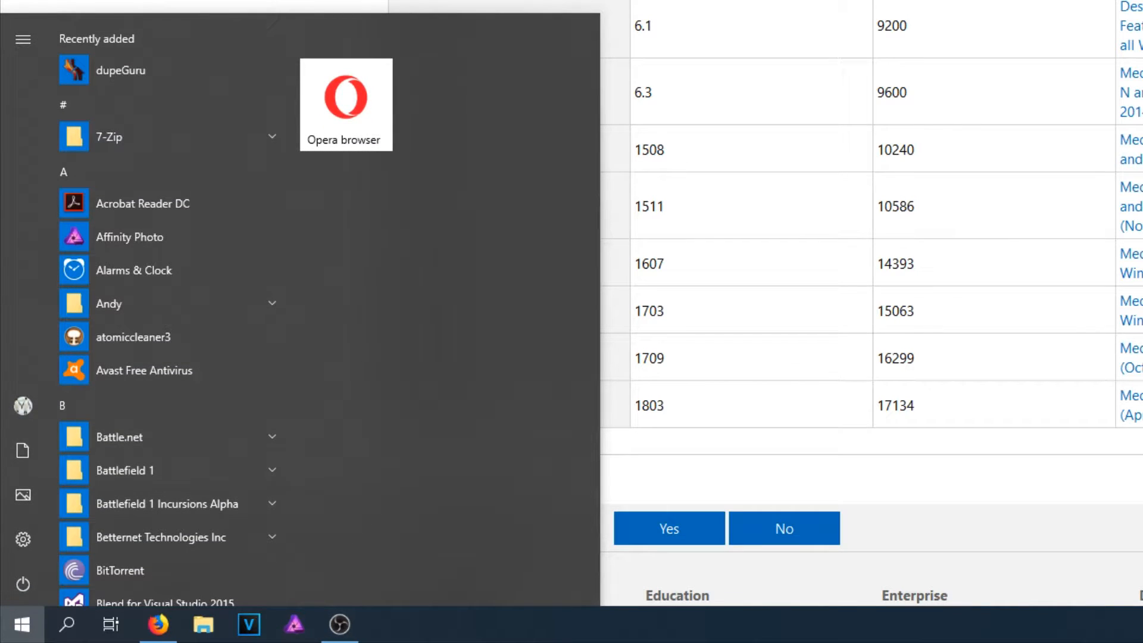
pyautogui.write('winv')
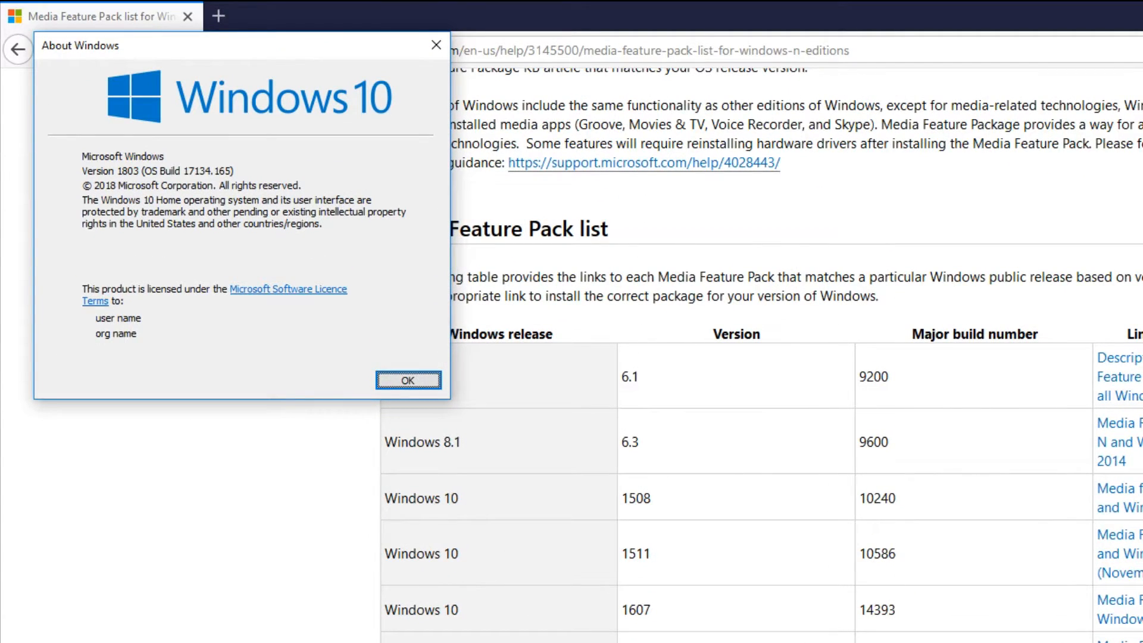
pyautogui.moveTo(1129, 250)
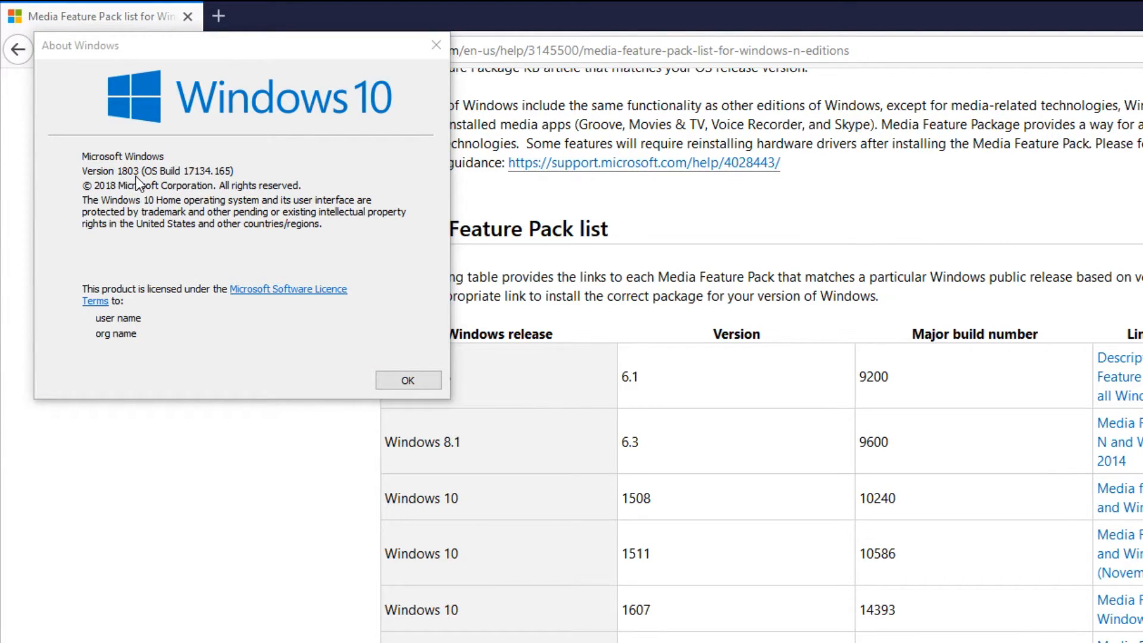
pyautogui.moveTo(200, 185)
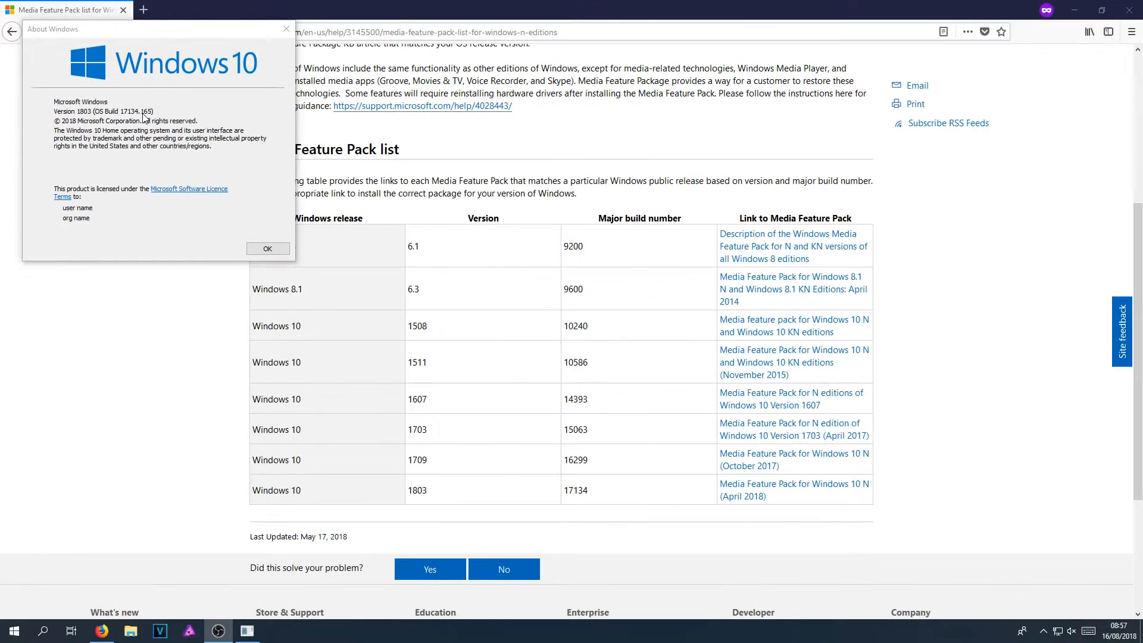
# - Follow the 1803 April 2018 article to Microsoft Software Download Service
pyautogui.click(266, 248)
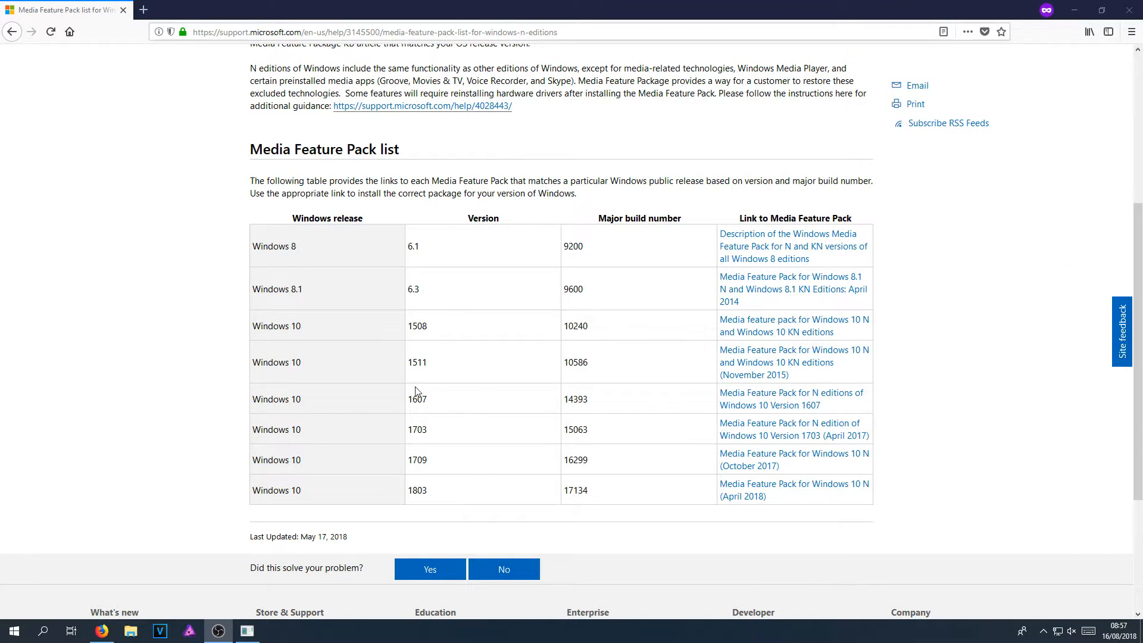
pyautogui.moveTo(786, 479)
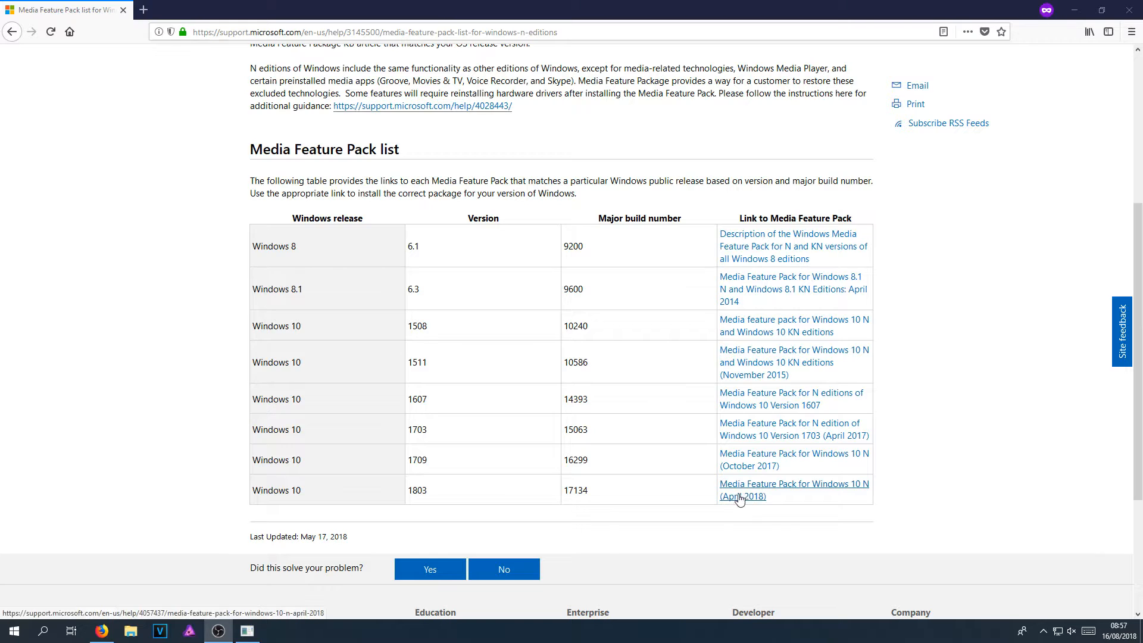
pyautogui.click(793, 490)
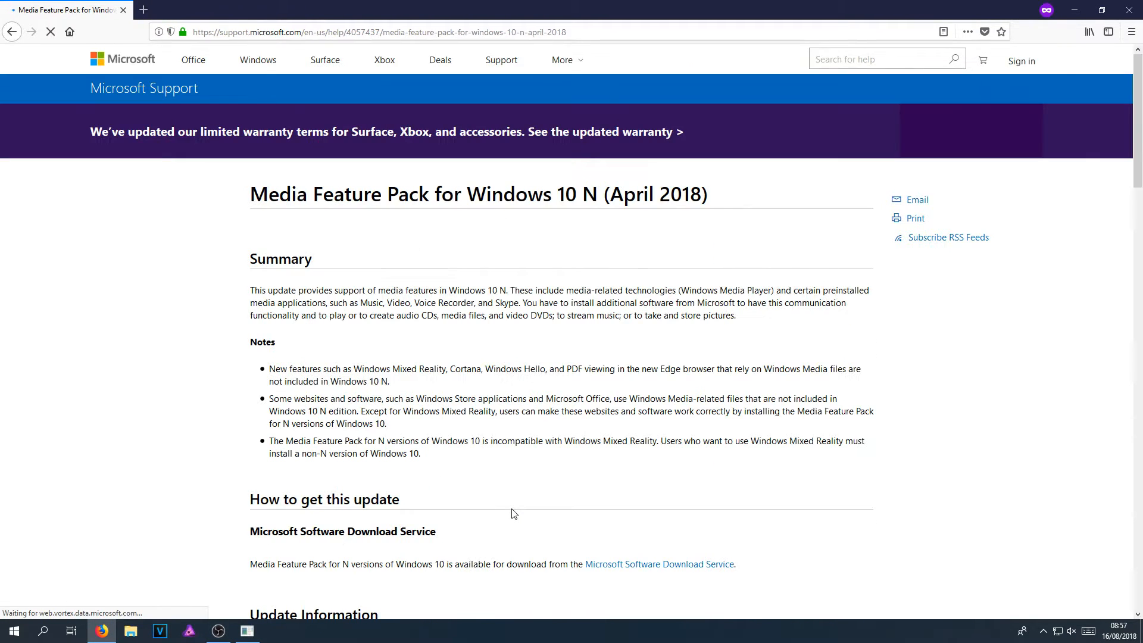
pyautogui.scroll(-3)
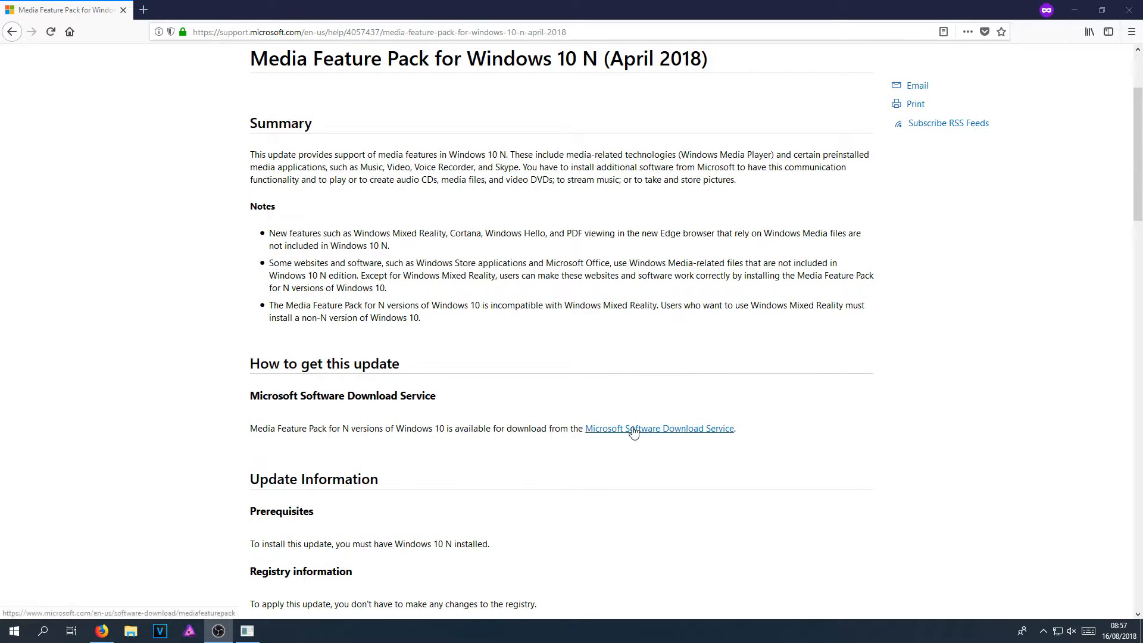
pyautogui.moveTo(695, 434)
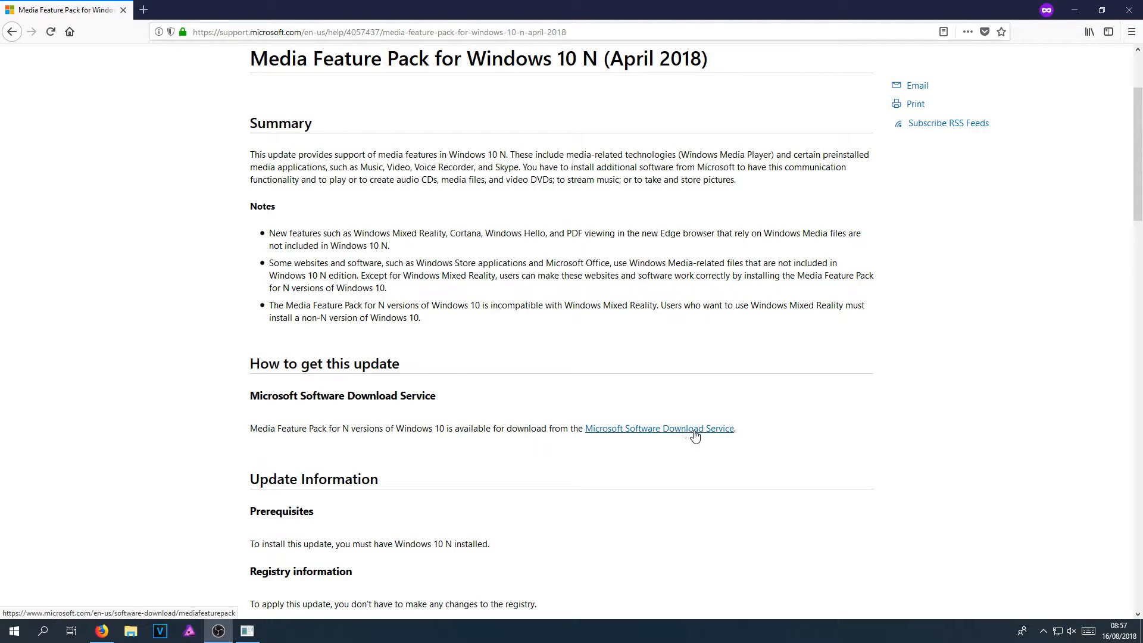
pyautogui.click(658, 428)
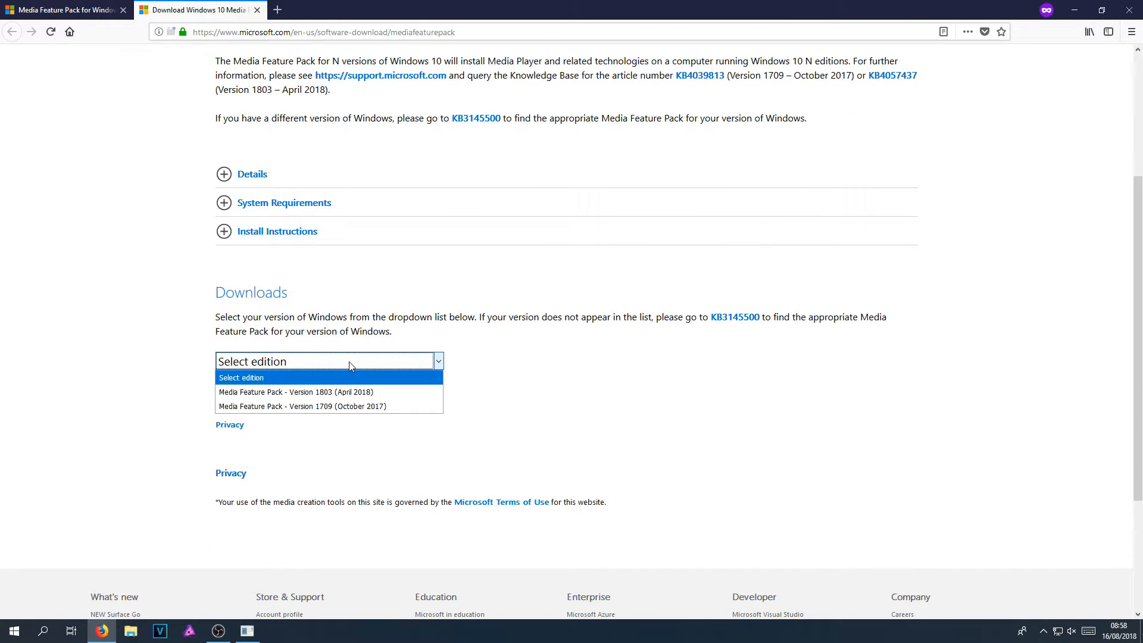
pyautogui.moveTo(296, 392)
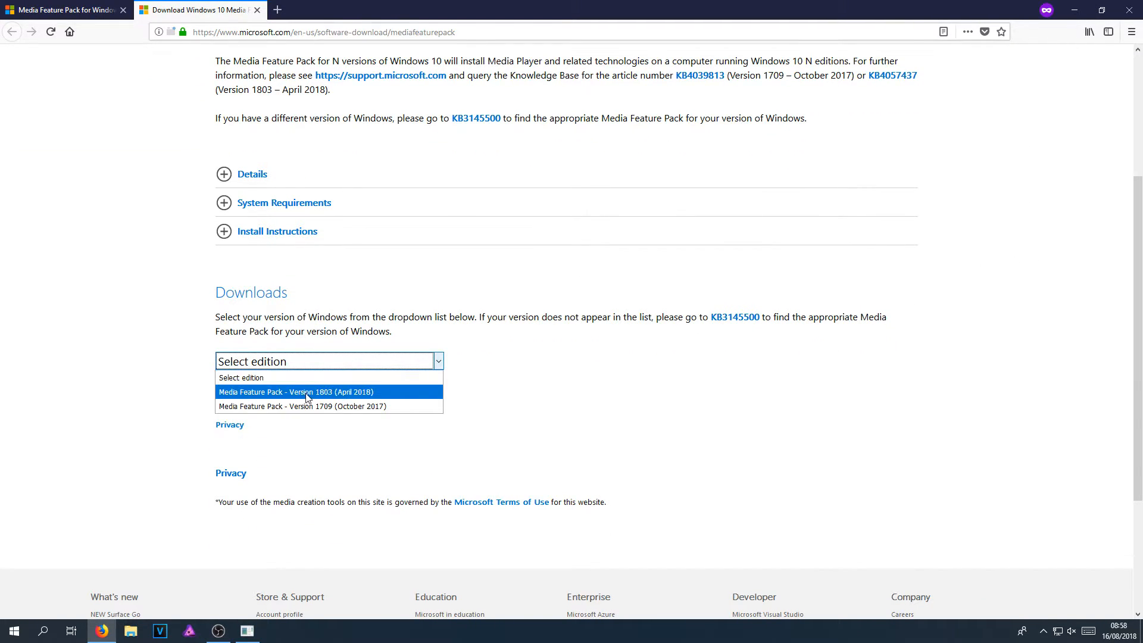
# - Confirm edition 'Media Feature Pack - Version 1803 (April 2018)' and reveal 64/32-bit links
pyautogui.click(296, 392)
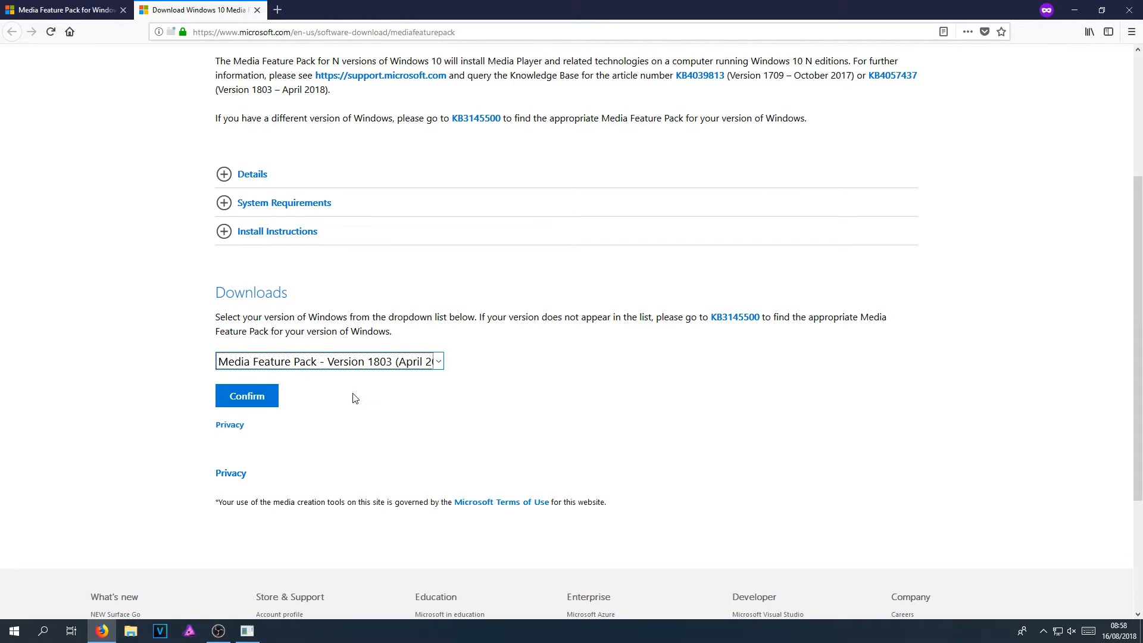
pyautogui.click(247, 396)
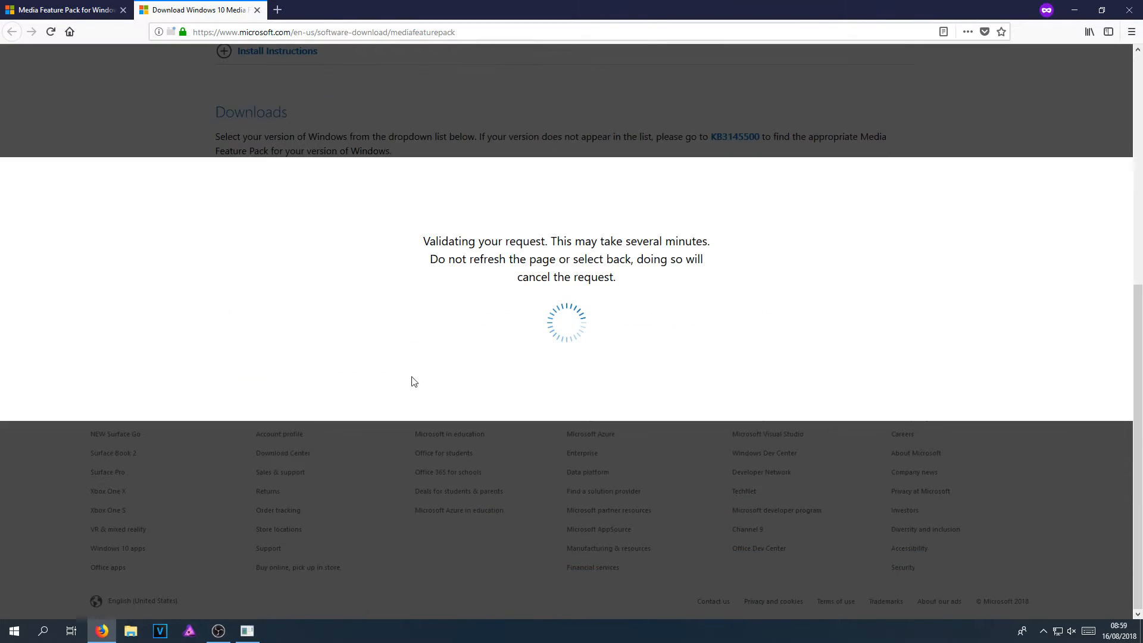
pyautogui.click(247, 101)
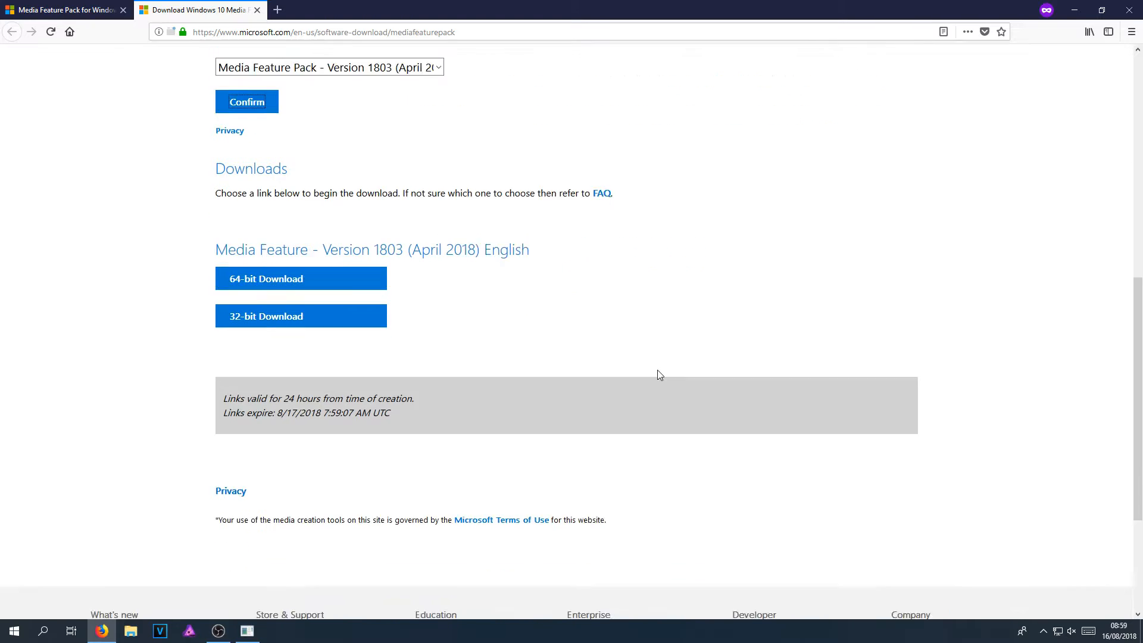
pyautogui.scroll(-3)
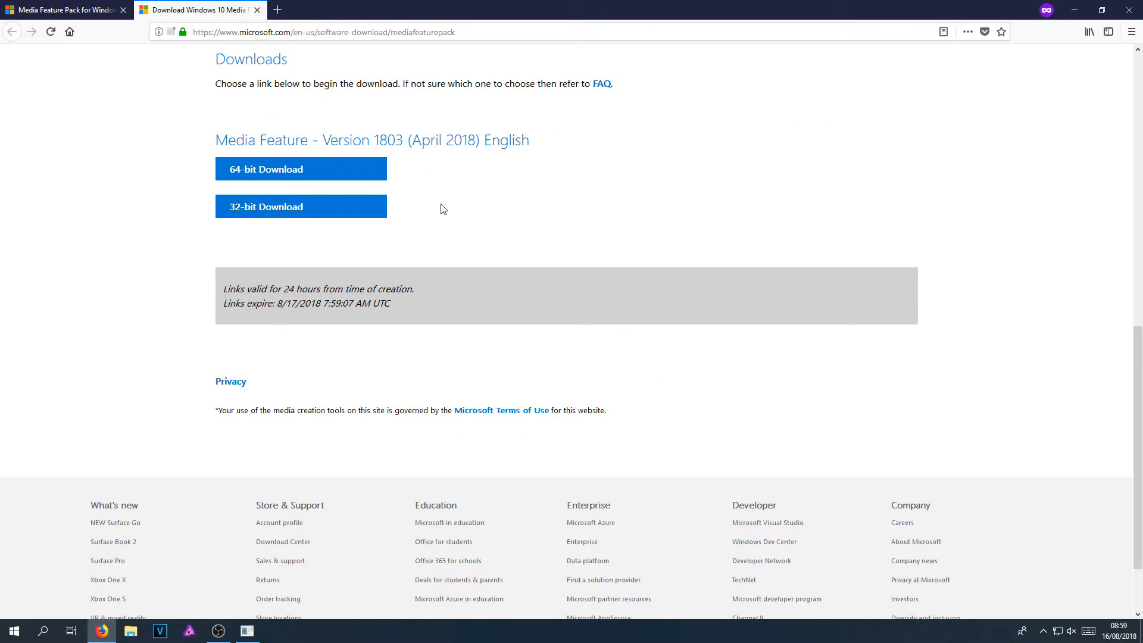
pyautogui.moveTo(300, 168)
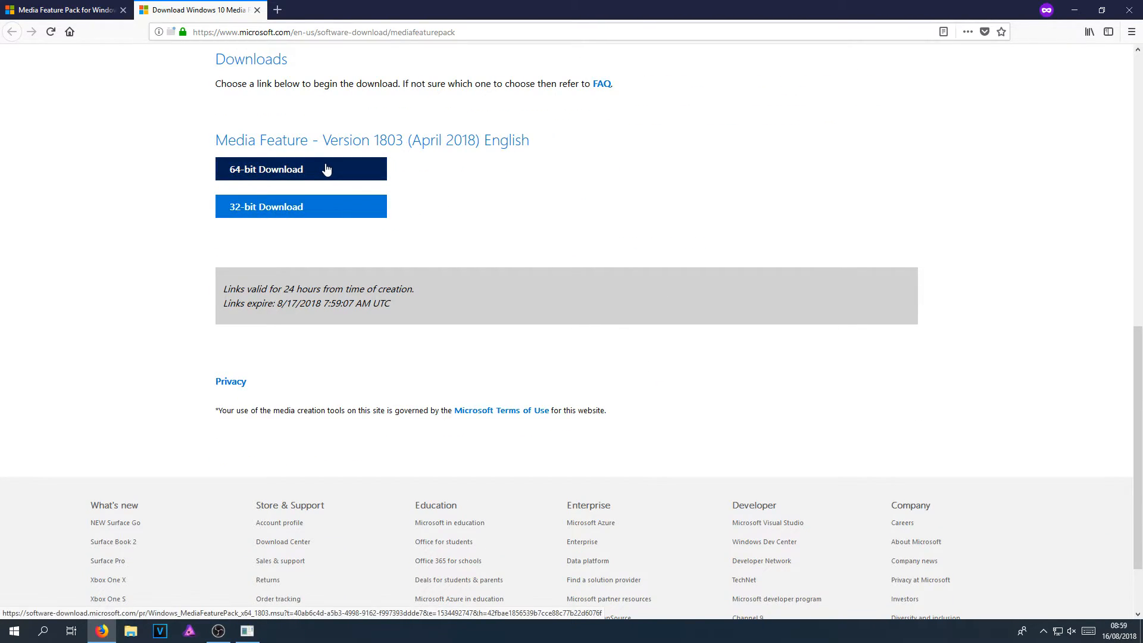
pyautogui.moveTo(320, 198)
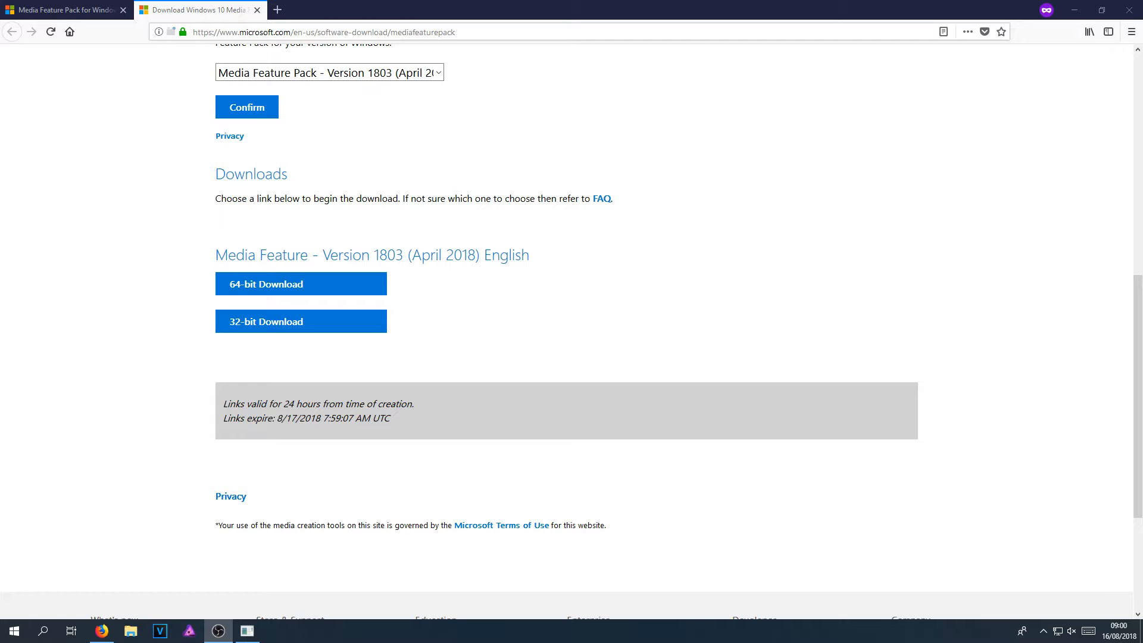
pyautogui.moveTo(808, 213)
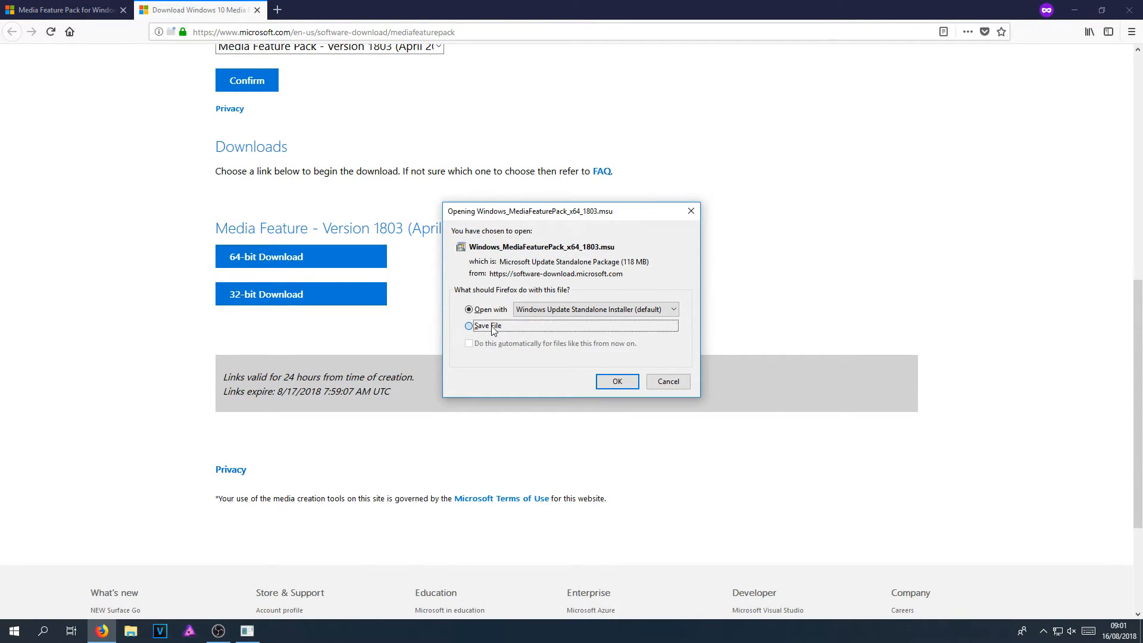
# - Download the 64-bit 1803 package, launch it, and accept the Security Warning
pyautogui.click(616, 380)
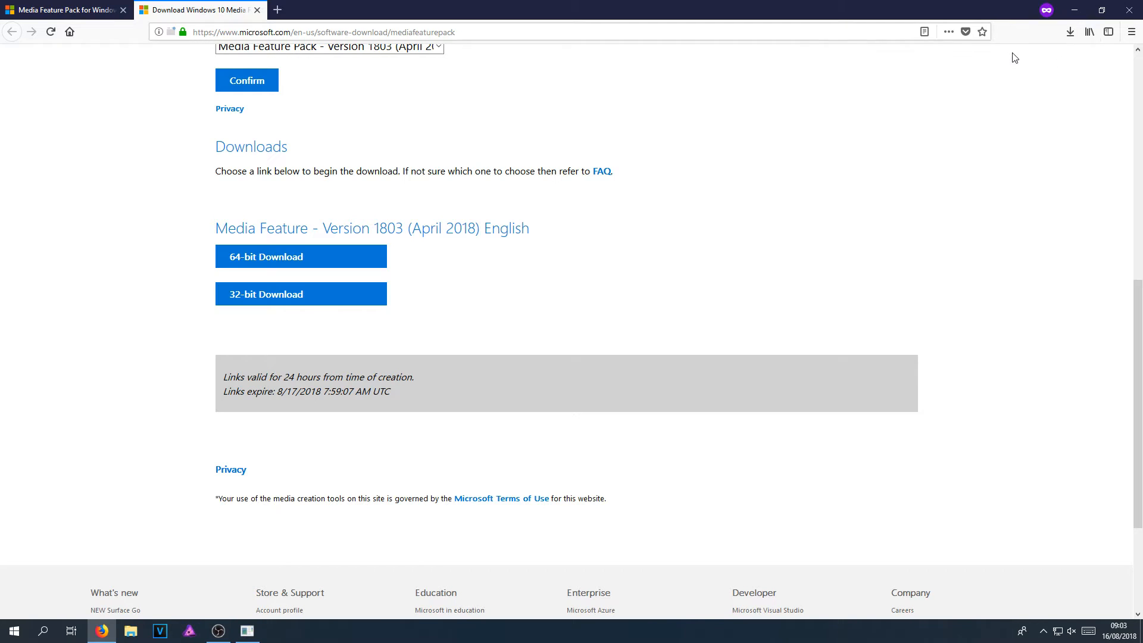
pyautogui.click(300, 256)
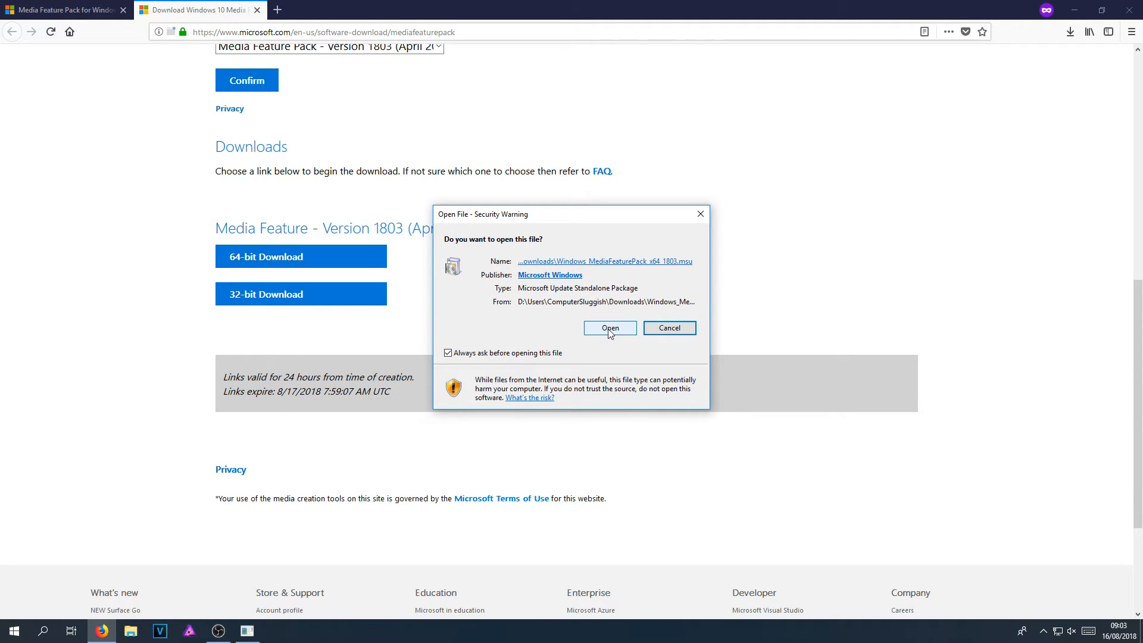
pyautogui.click(609, 327)
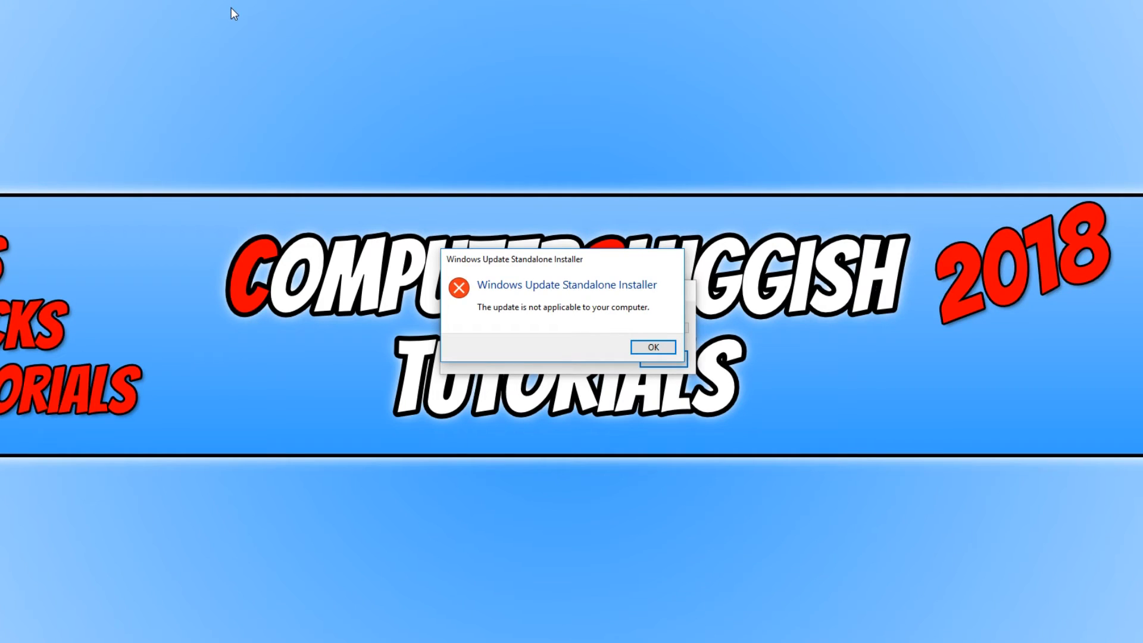
pyautogui.moveTo(216, 49)
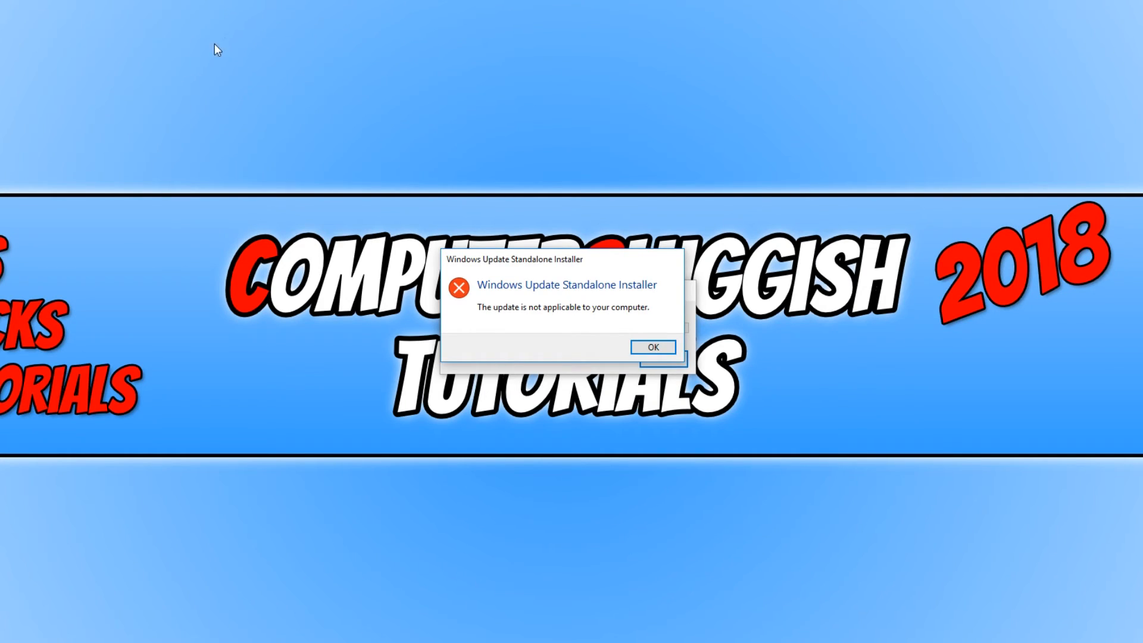